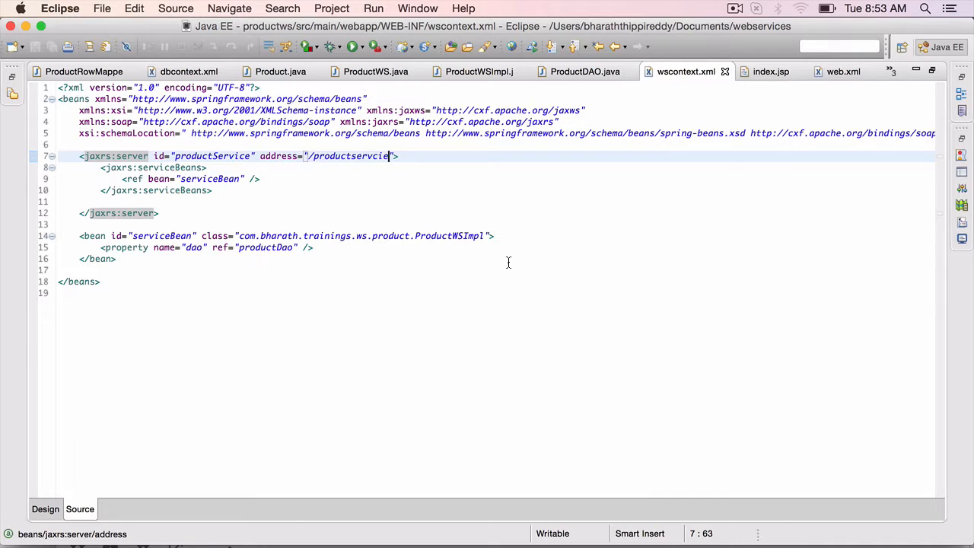
Fix the wscontext.xml address typo to read /productservice and save
key("Backspace")
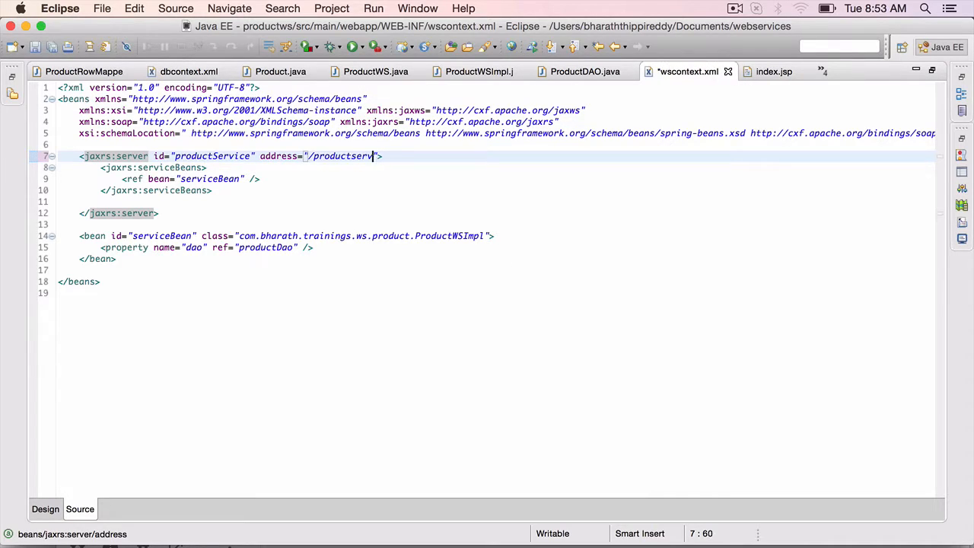
type("ice")
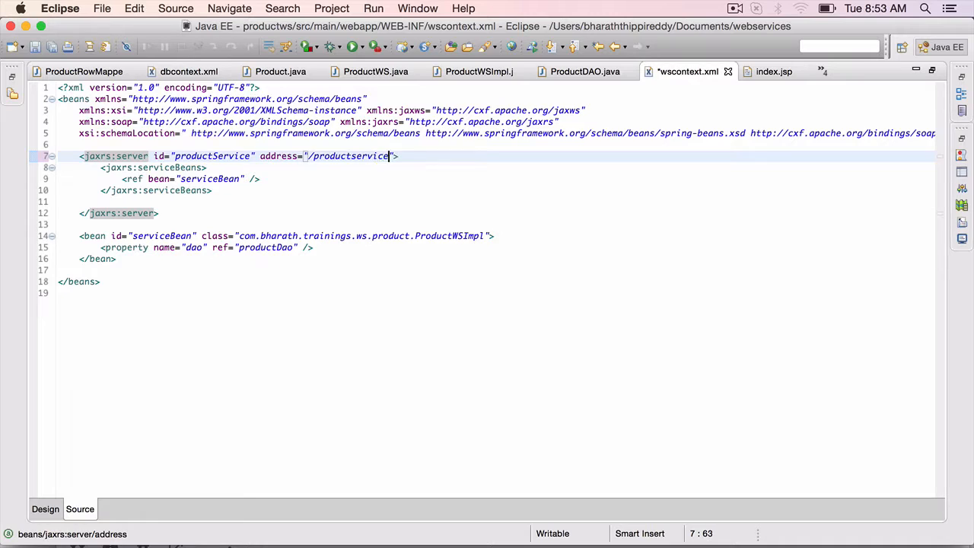
key("cmd+s")
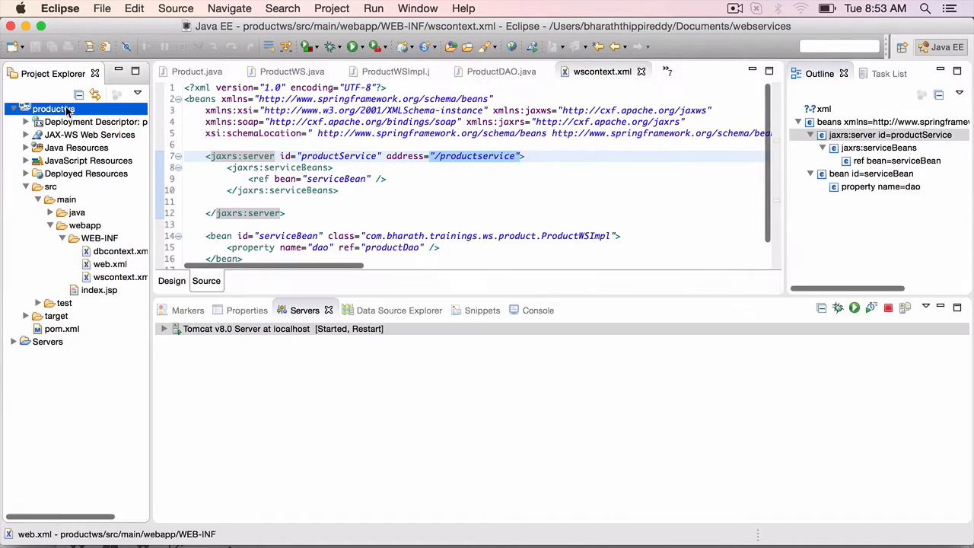
Run productws on the existing Tomcat v8.0 server, confirming the server restart
right_click(53, 109)
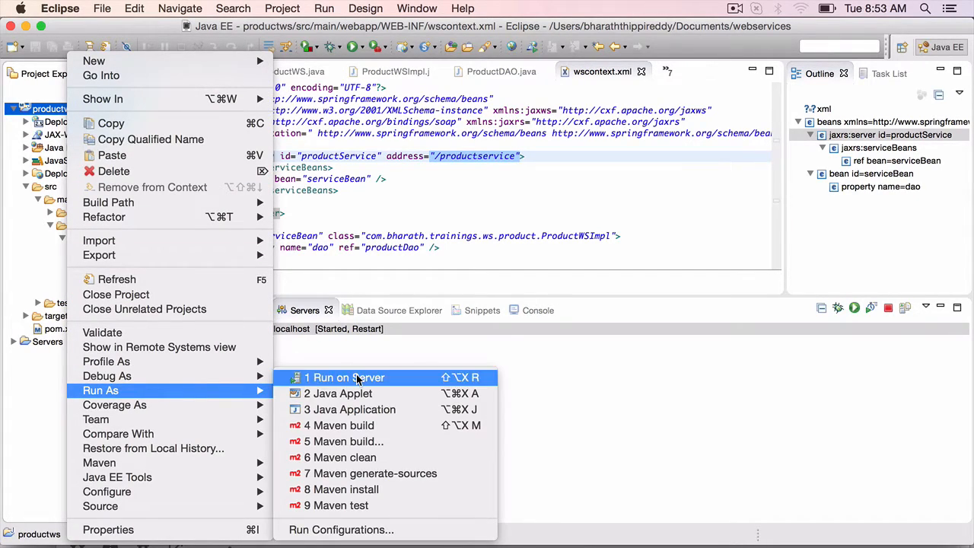
left_click(347, 377)
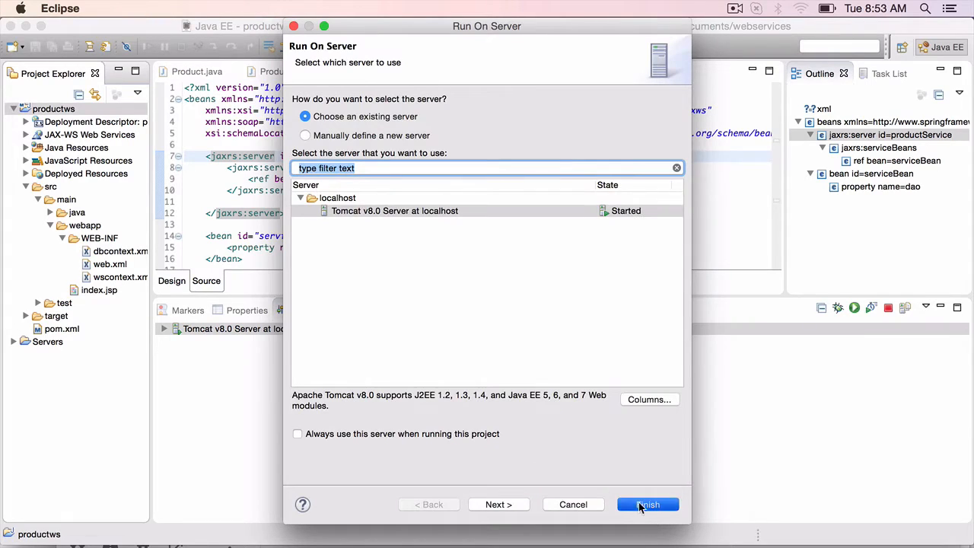
left_click(647, 505)
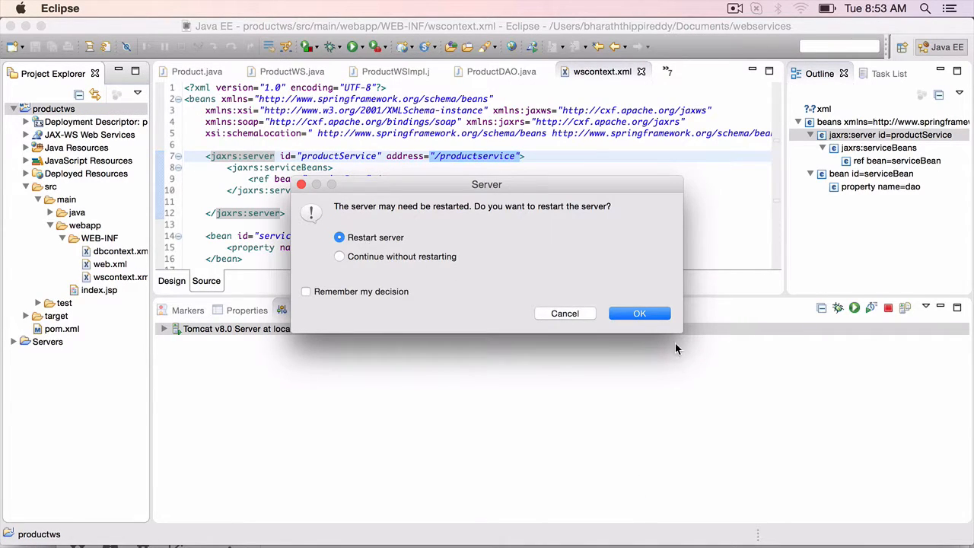
left_click(639, 313)
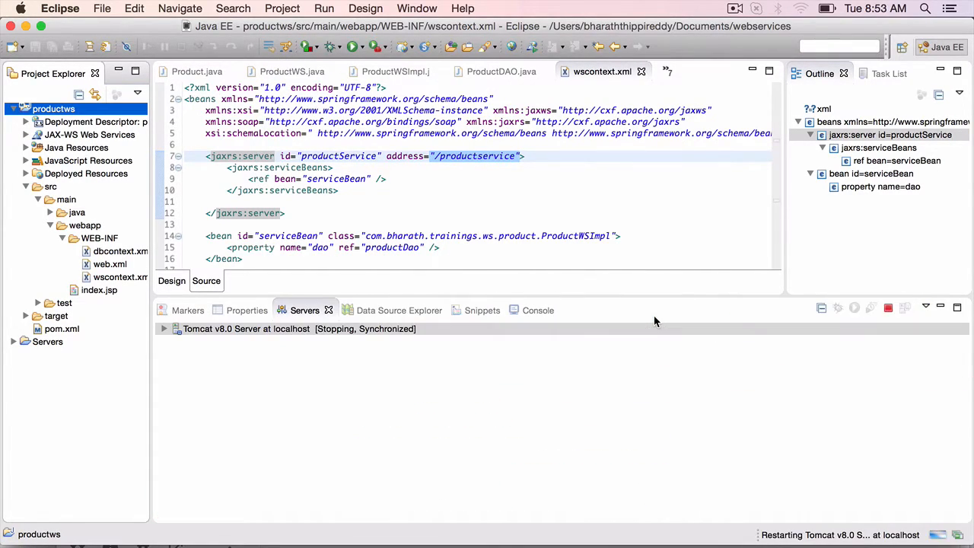
left_click(523, 310)
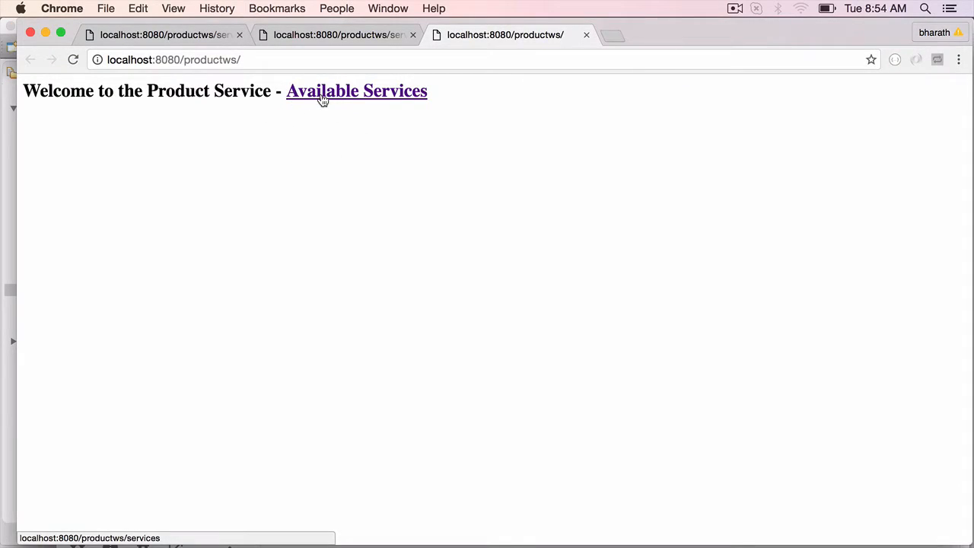
From Available Services, open the productservice WADL and highlight its resources base address
left_click(356, 90)
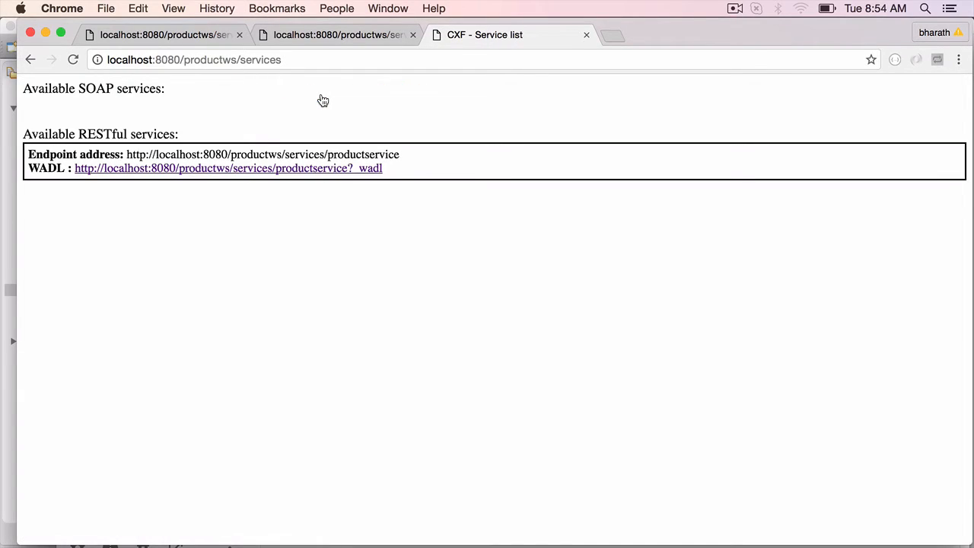
mouse_move(99, 209)
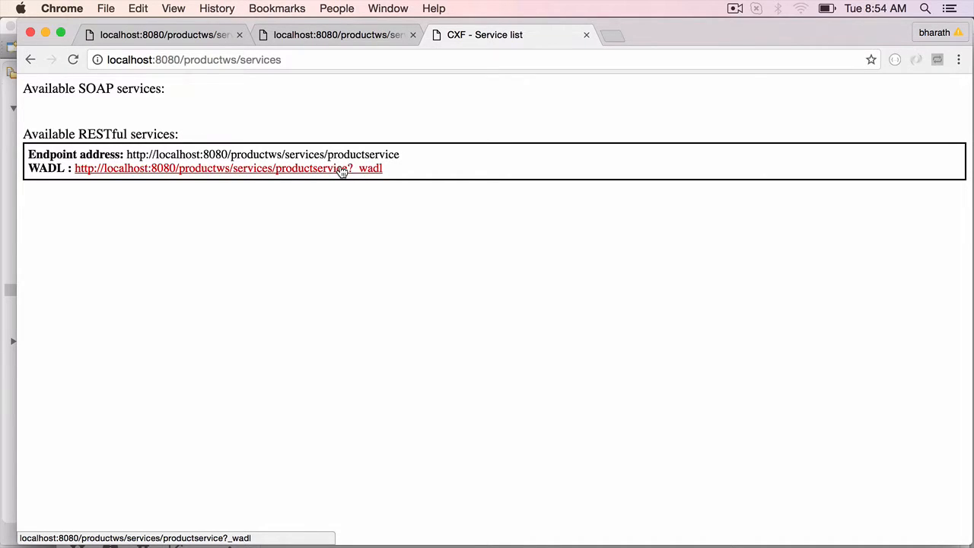
left_click(228, 168)
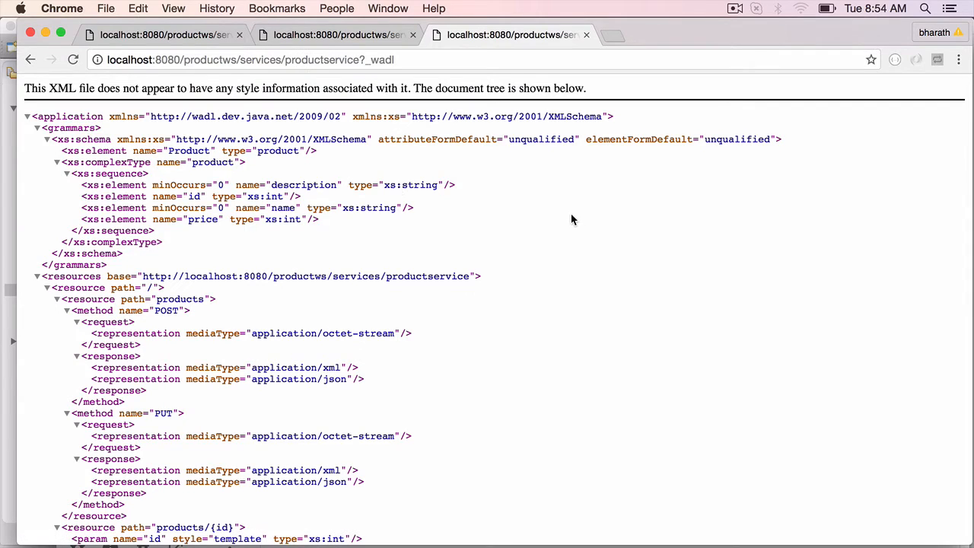
scroll("down", 3)
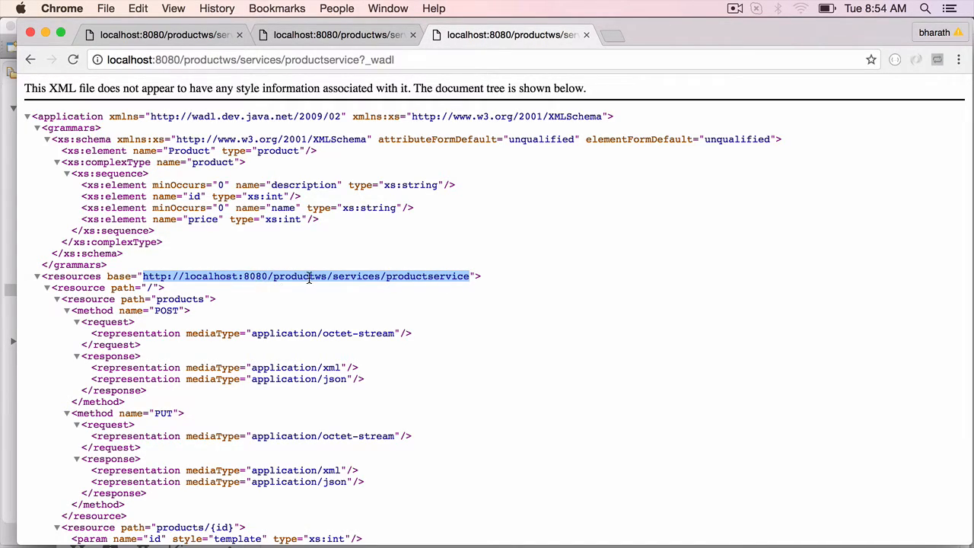
double_click(299, 275)
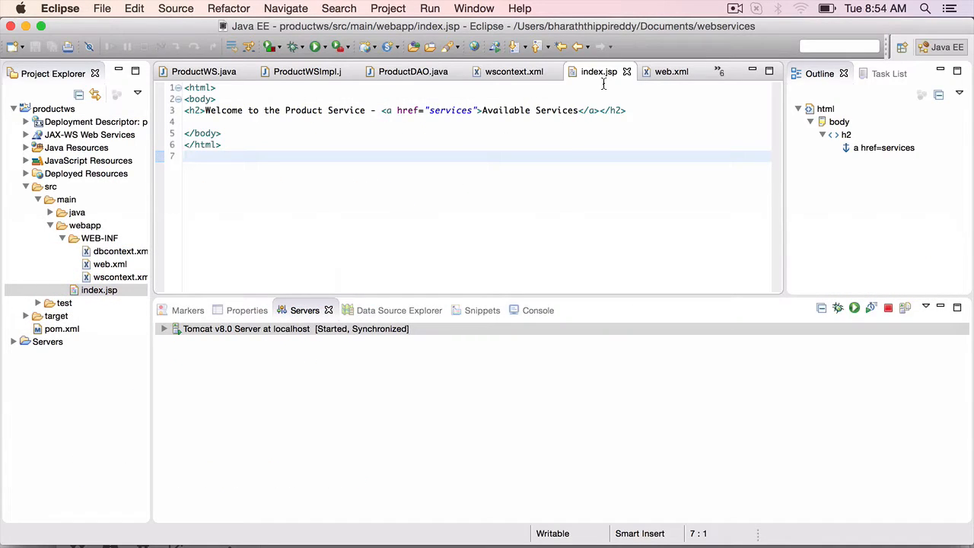
View the /services/* mapping in web.xml, then switch to wscontext.xml
left_click(670, 71)
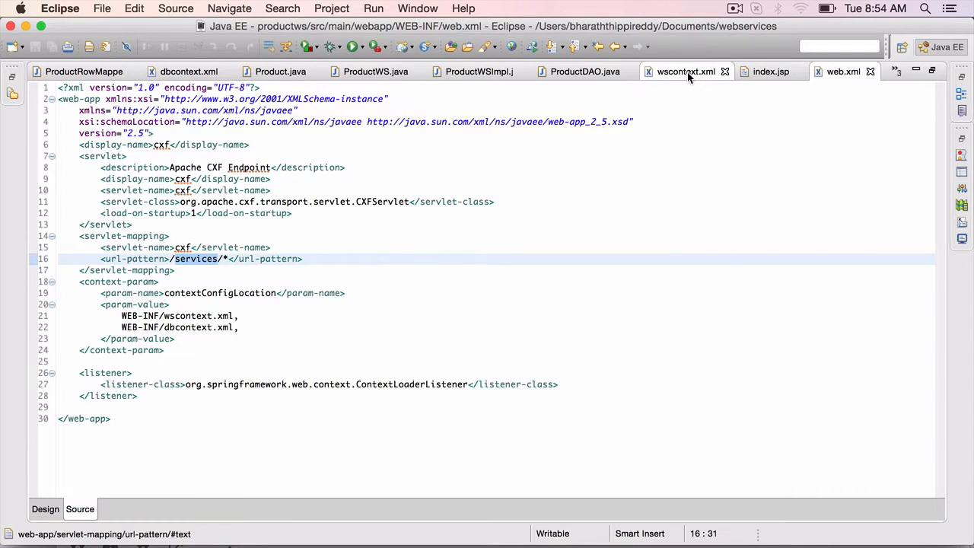
left_click(685, 71)
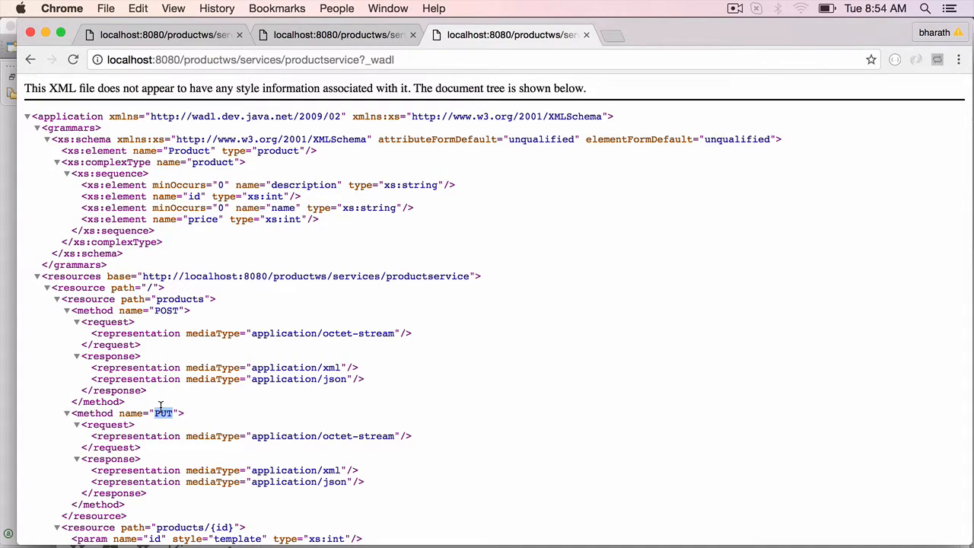
mouse_move(150, 350)
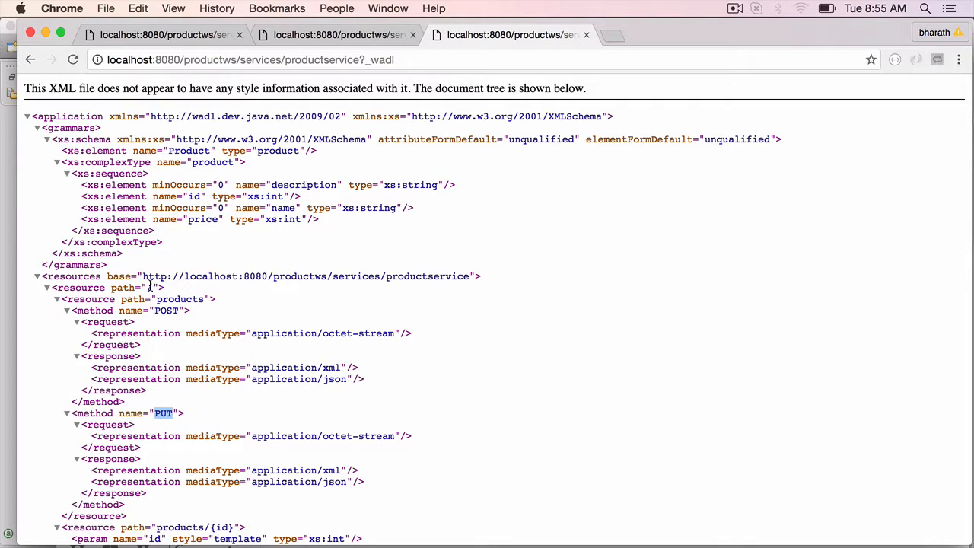
Highlight the products path, then scroll to highlight products/{id} with DELETE and GET
double_click(180, 298)
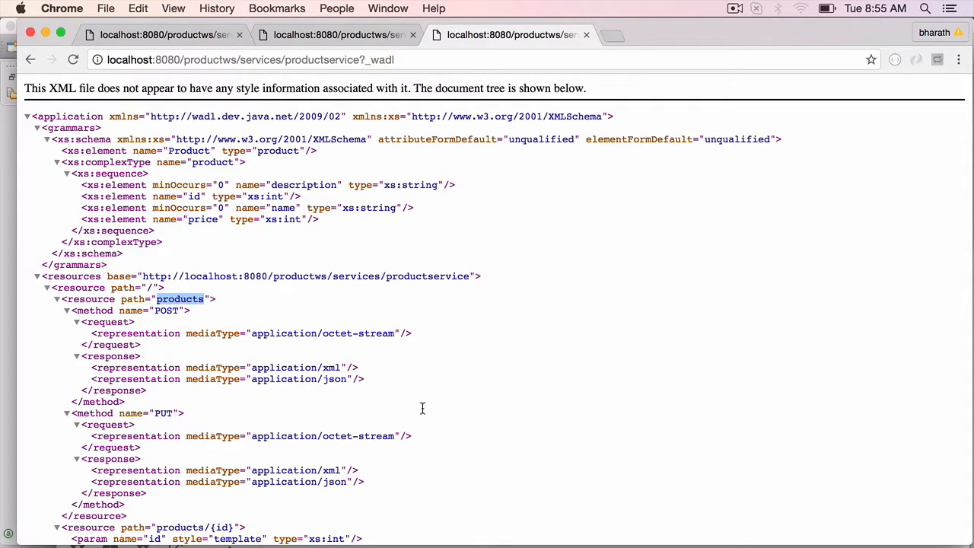
scroll("down", 3)
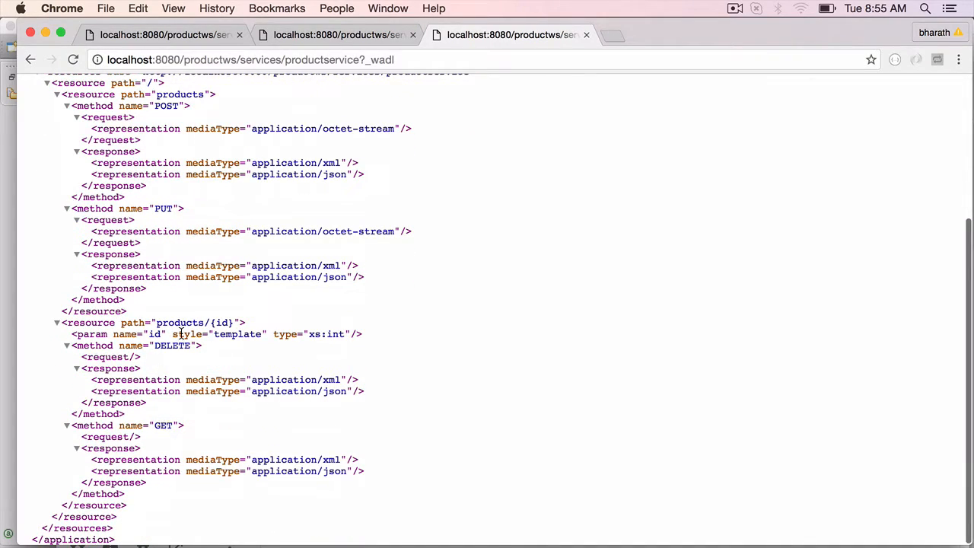
double_click(181, 322)
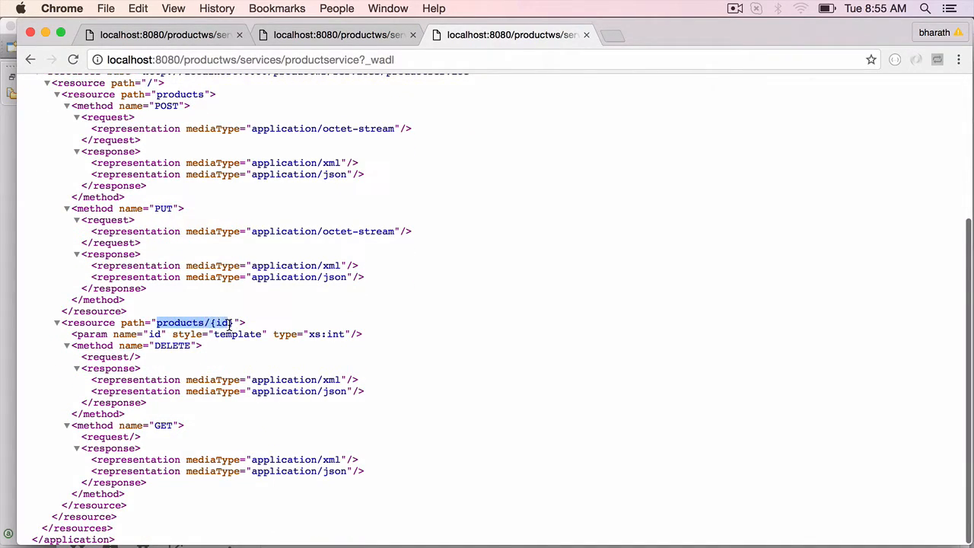